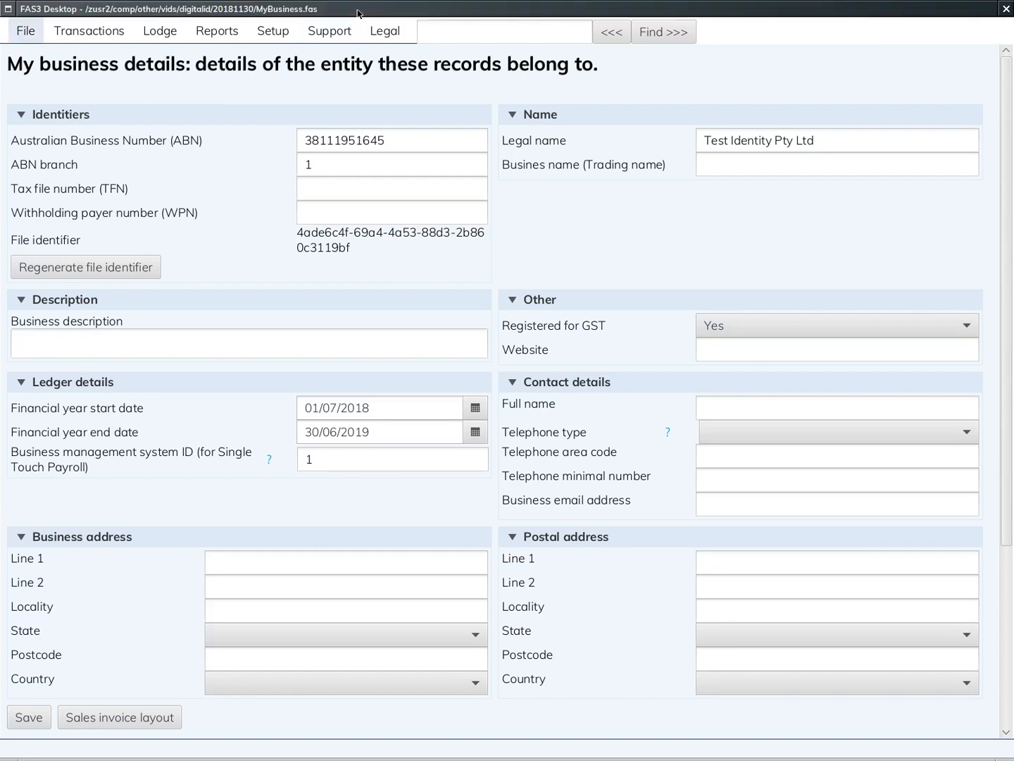
# Step: Reveal the Support menu entries from the business details page
pyautogui.click(330, 31)
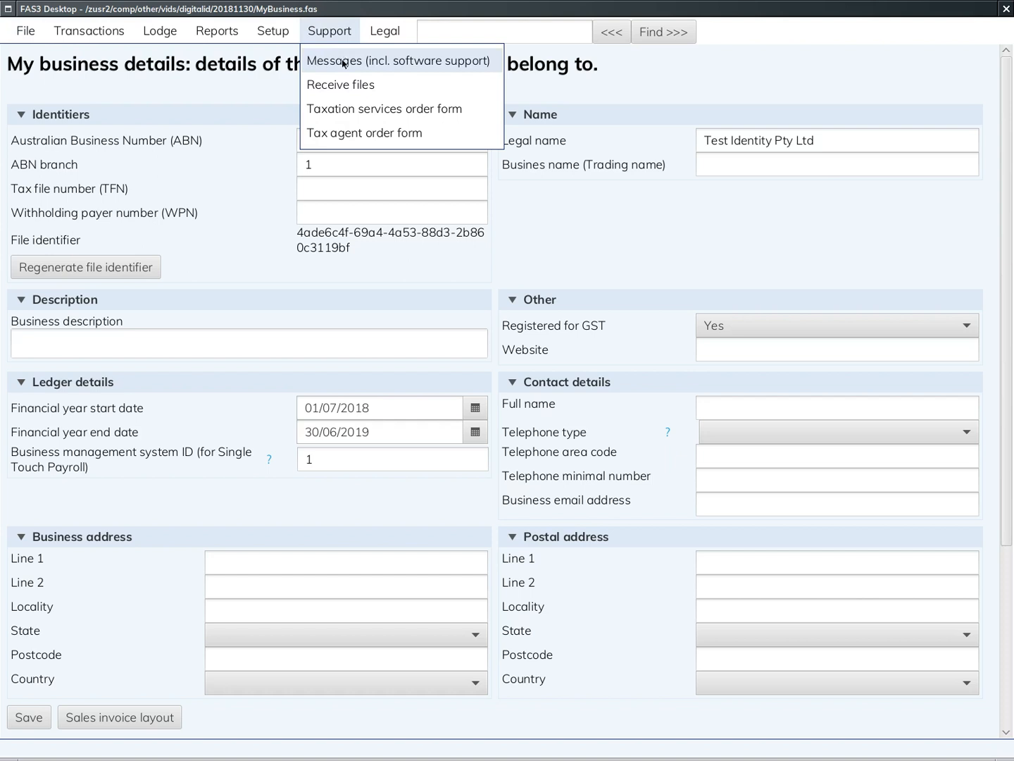
# Step: Show the Business discussion board via Support > Messages (incl. software support)
pyautogui.click(397, 59)
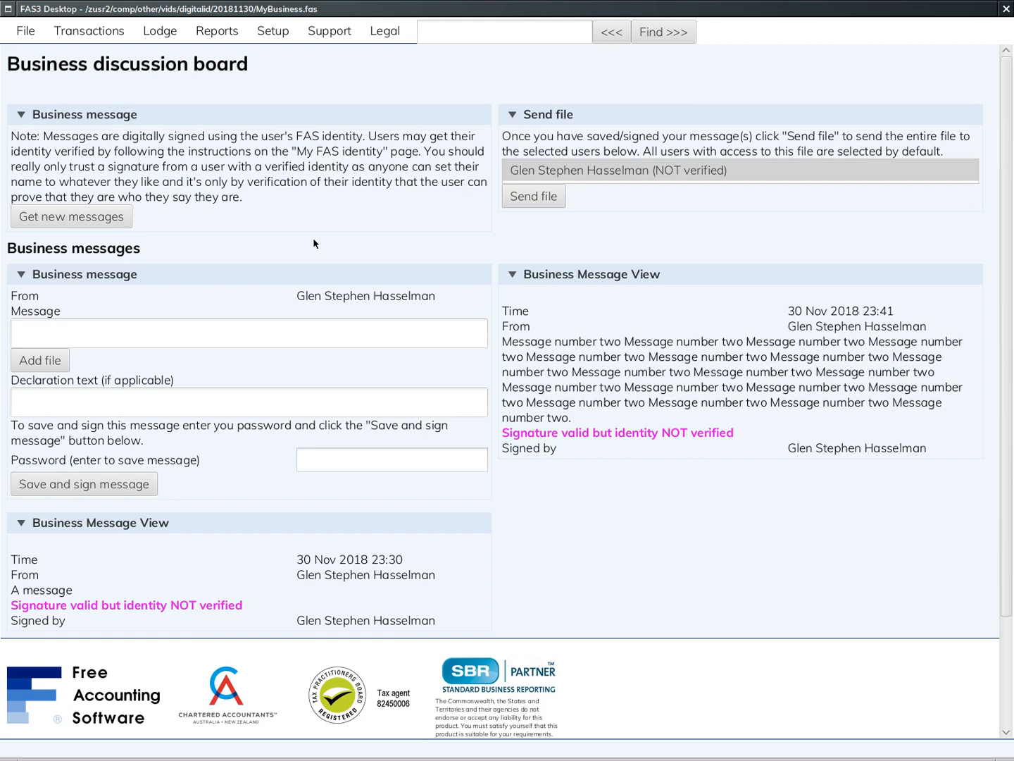
pyautogui.moveTo(504, 490)
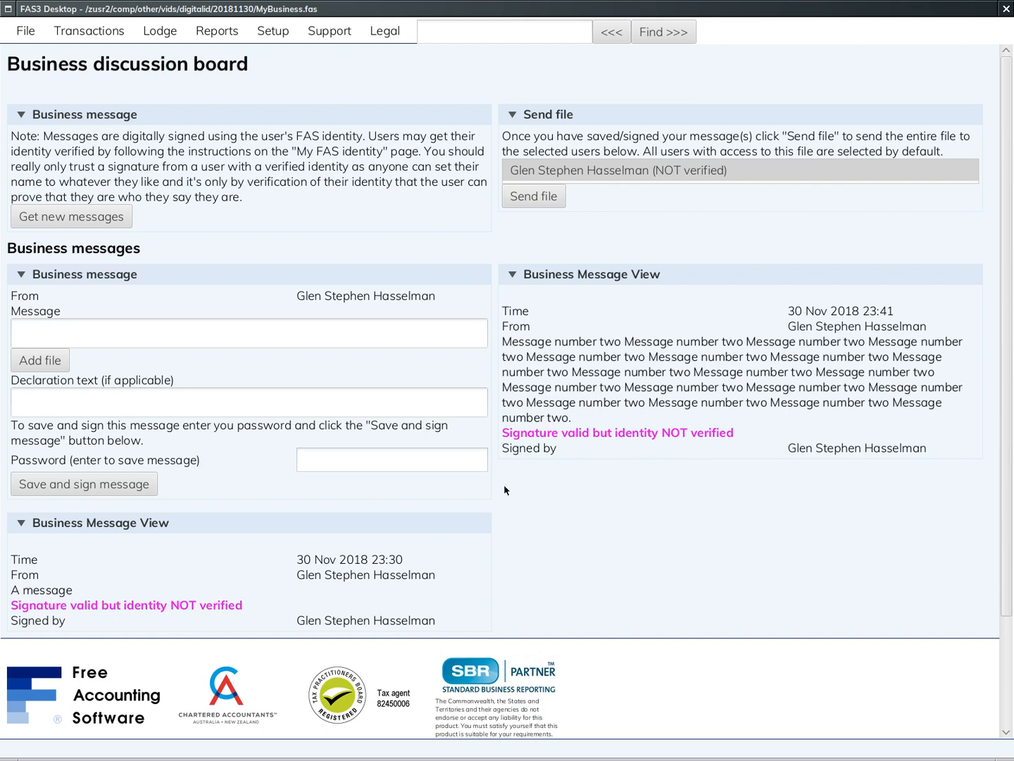
pyautogui.moveTo(512, 485)
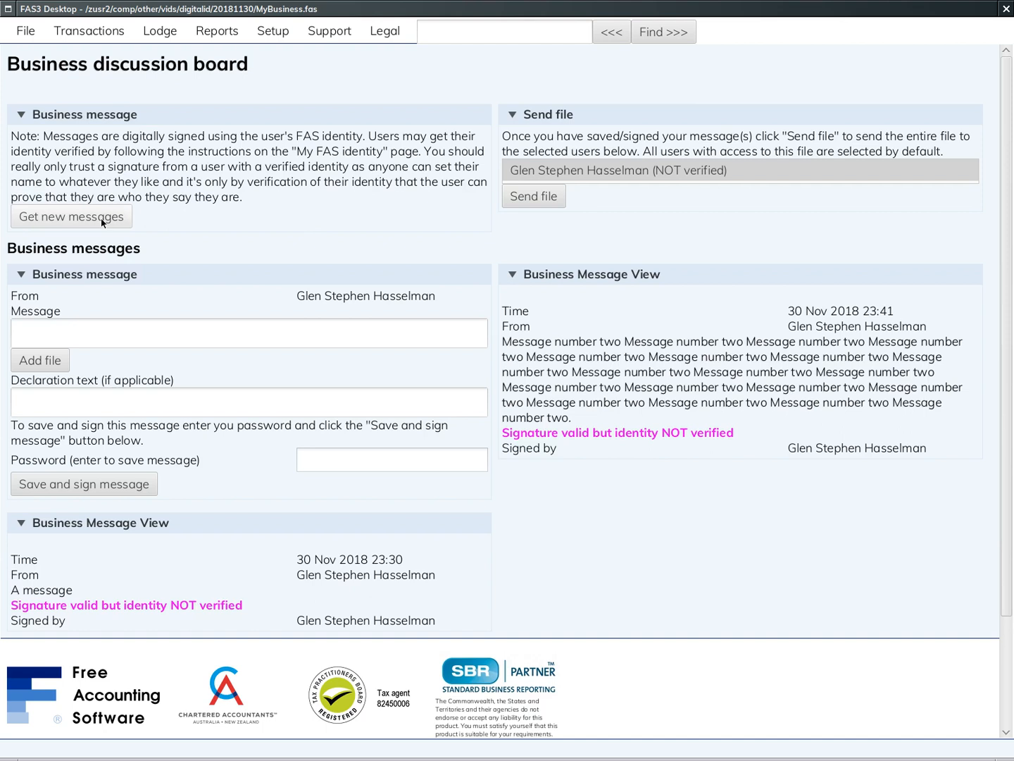
pyautogui.moveTo(494, 217)
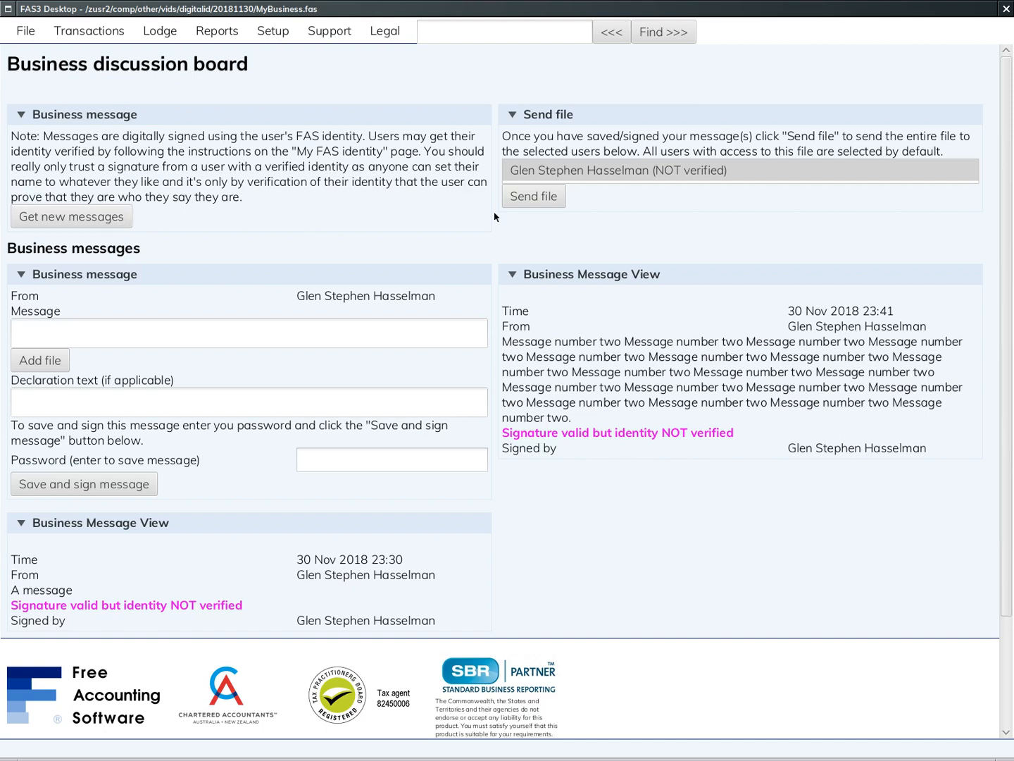
pyautogui.moveTo(529, 369)
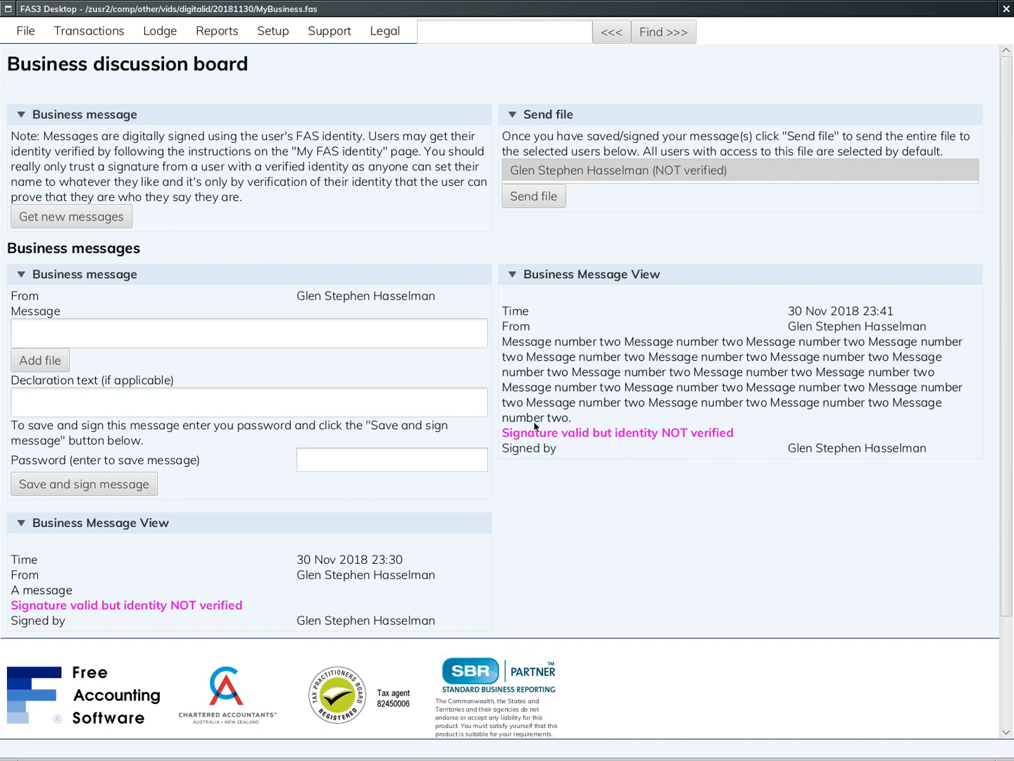
pyautogui.moveTo(569, 459)
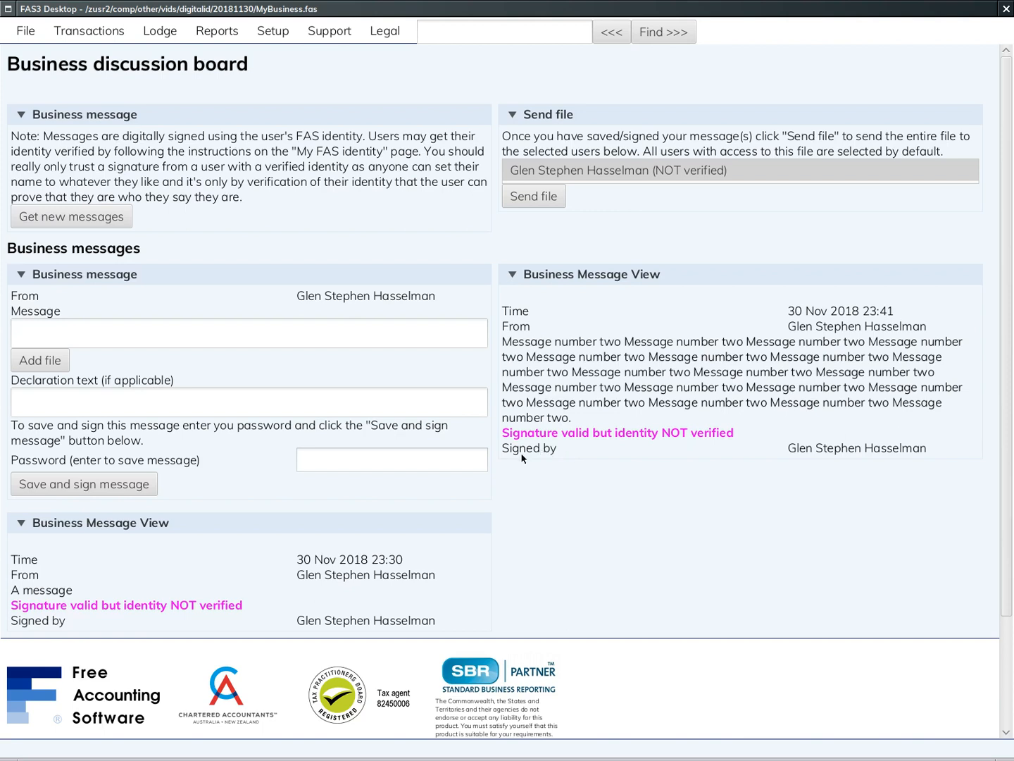
pyautogui.moveTo(512, 459)
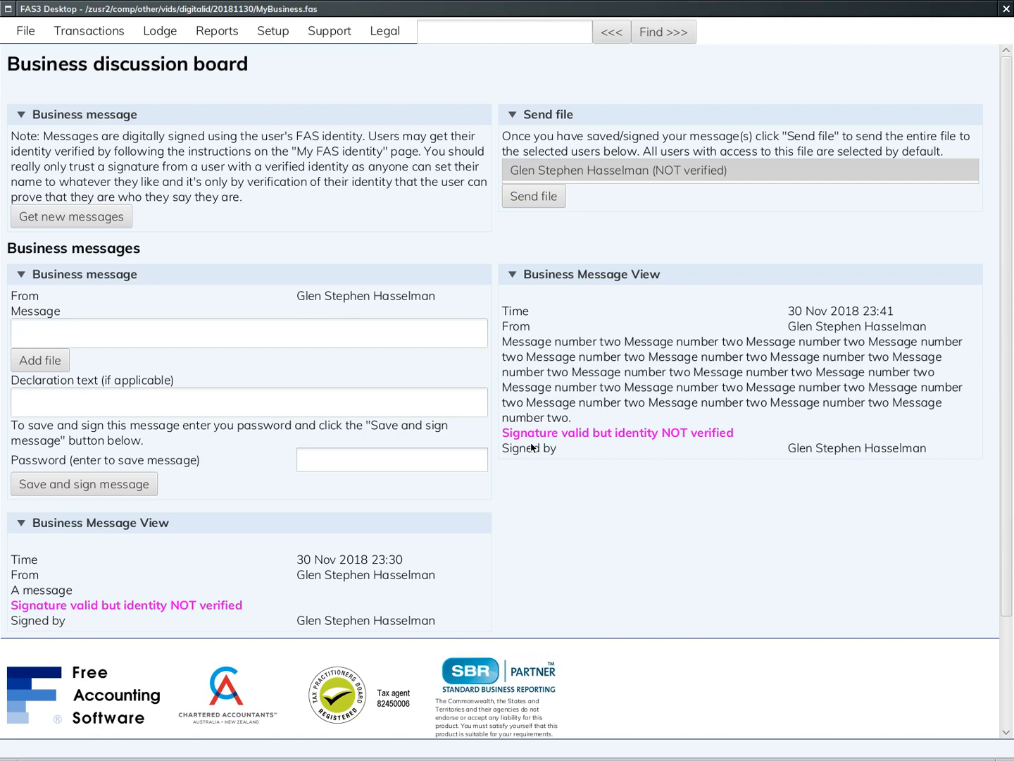
pyautogui.moveTo(538, 445)
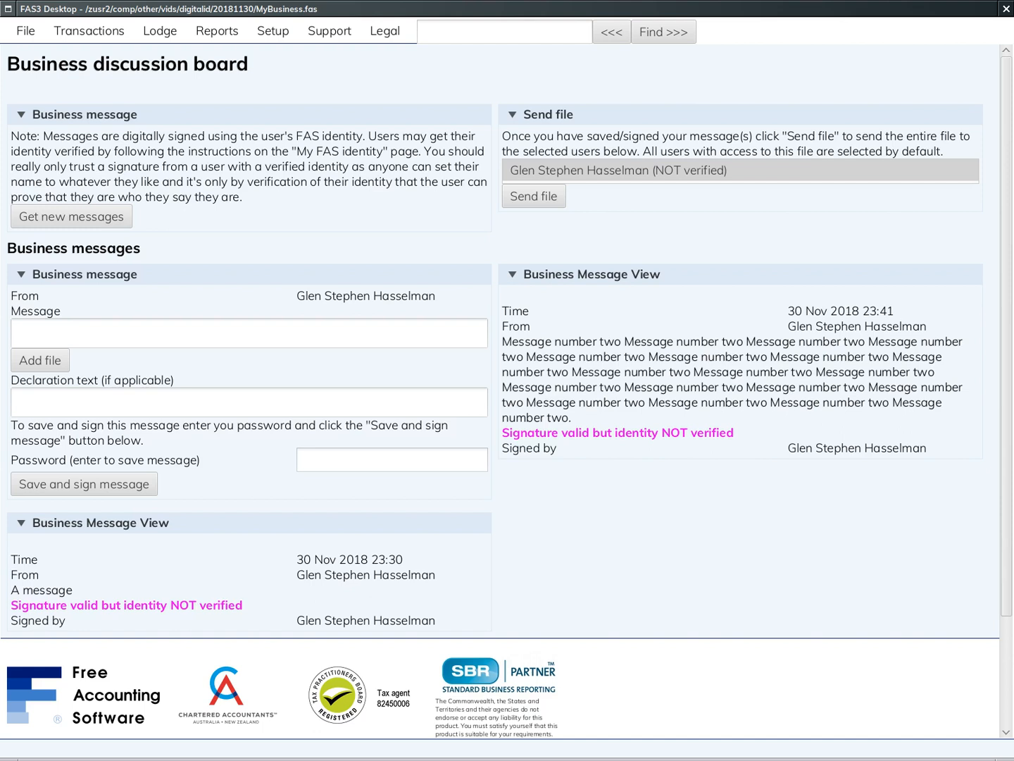
pyautogui.moveTo(478, 519)
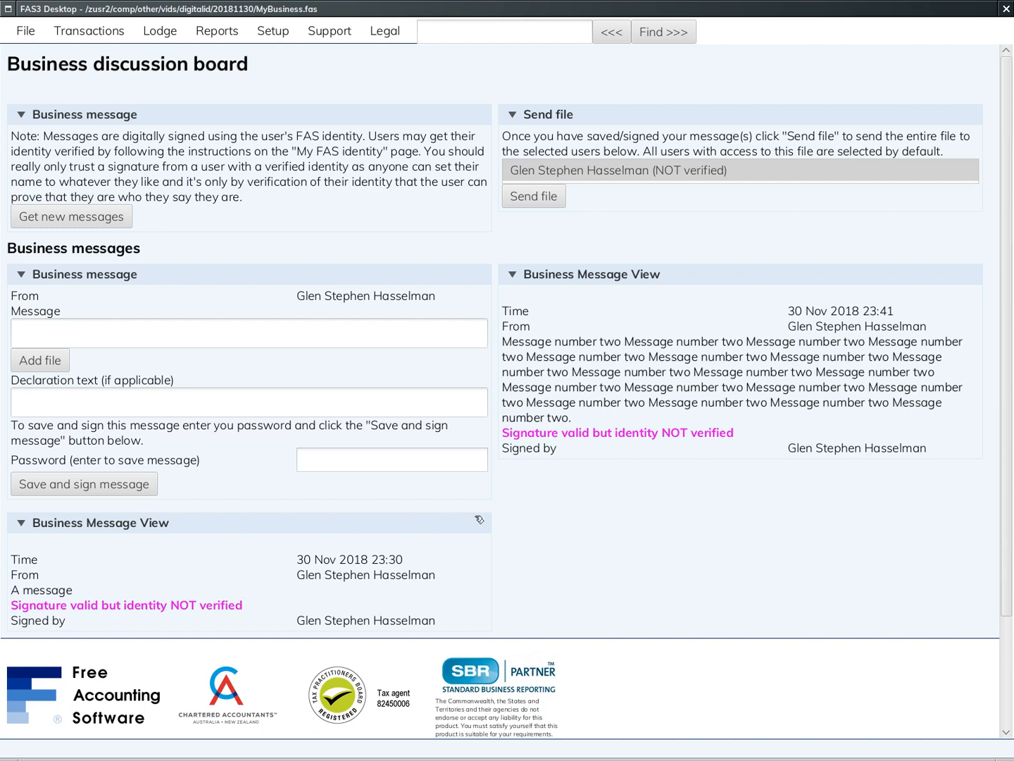
pyautogui.moveTo(666, 445)
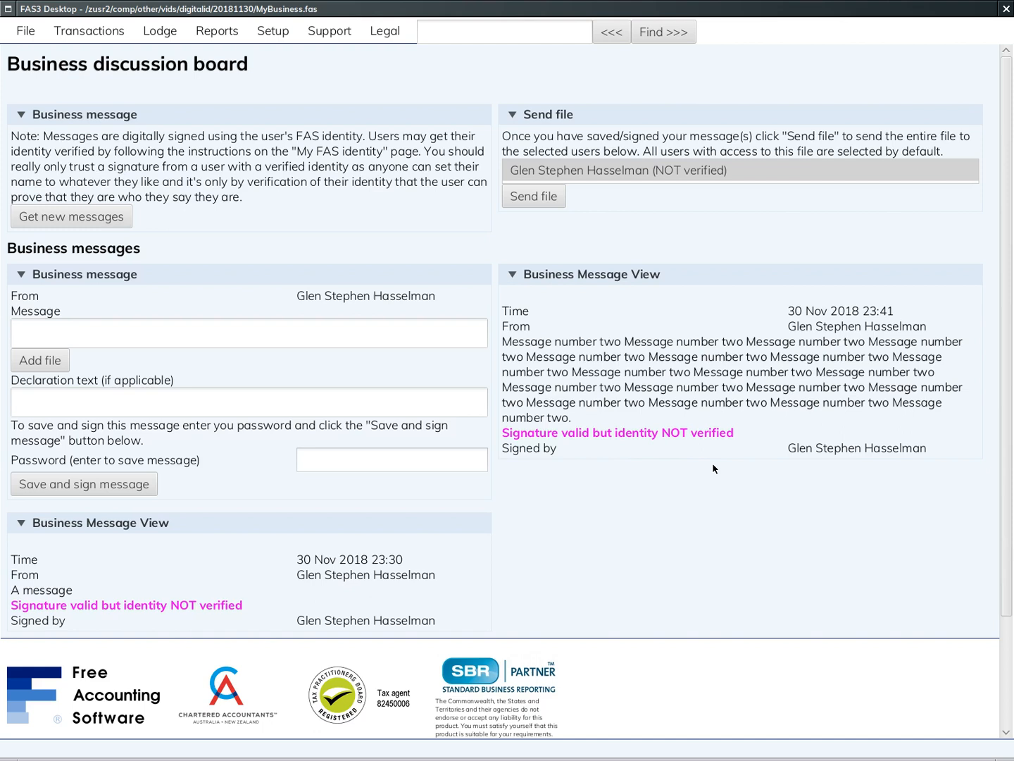
pyautogui.moveTo(758, 464)
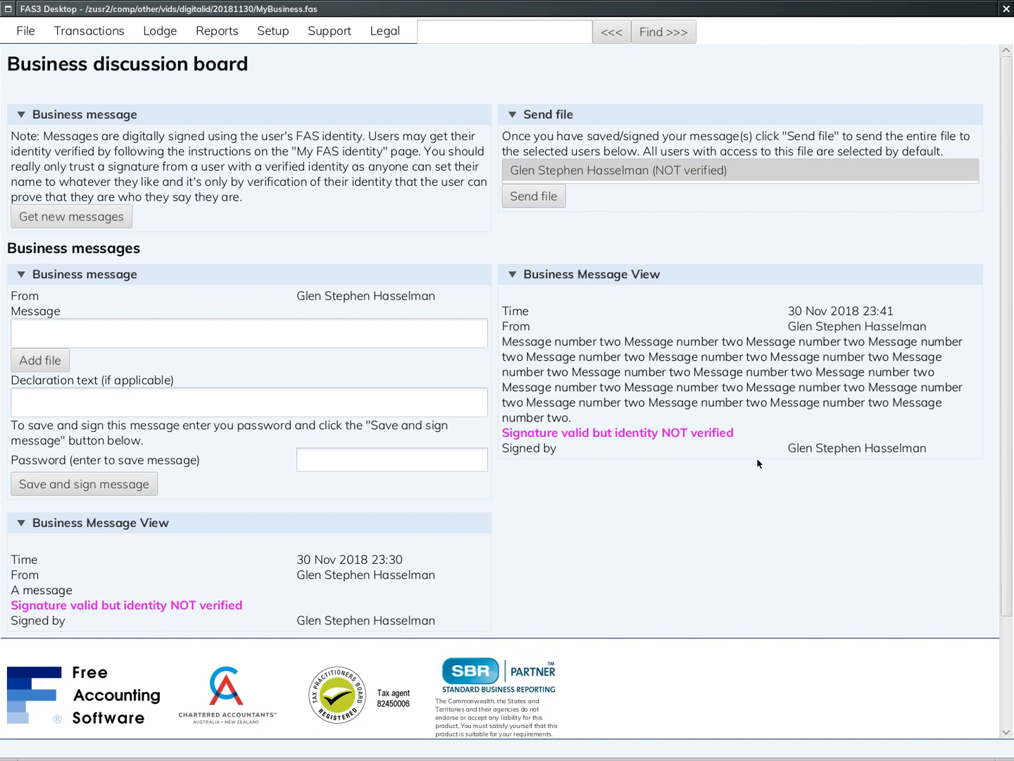
pyautogui.moveTo(803, 457)
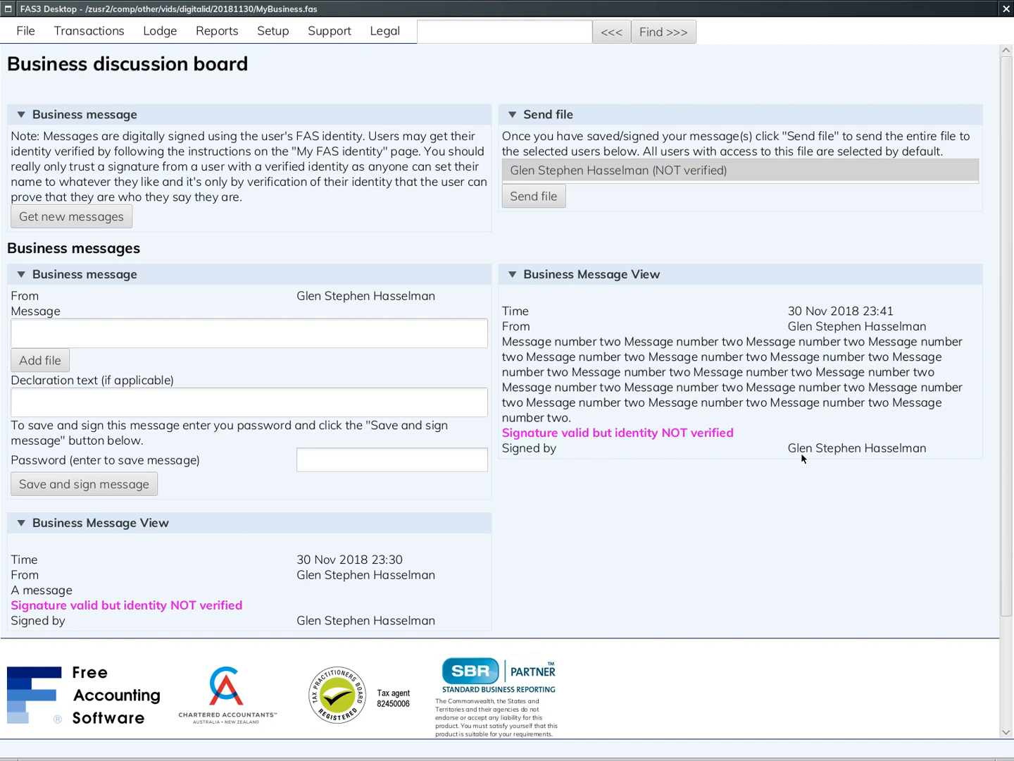
pyautogui.moveTo(808, 461)
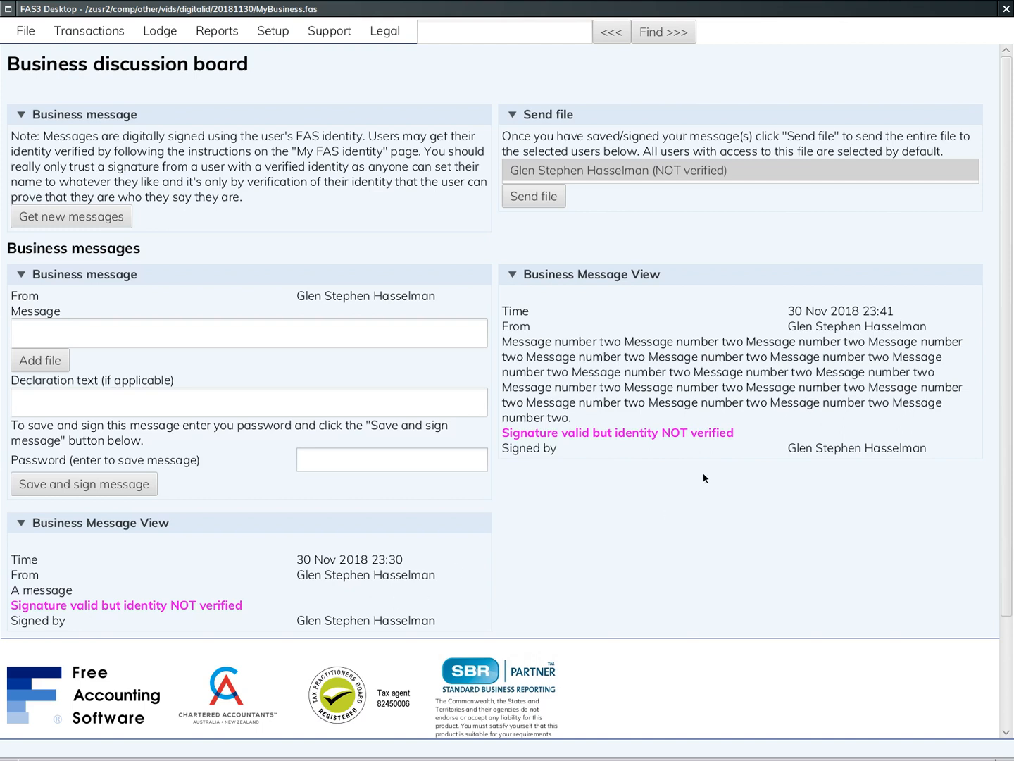
pyautogui.moveTo(693, 482)
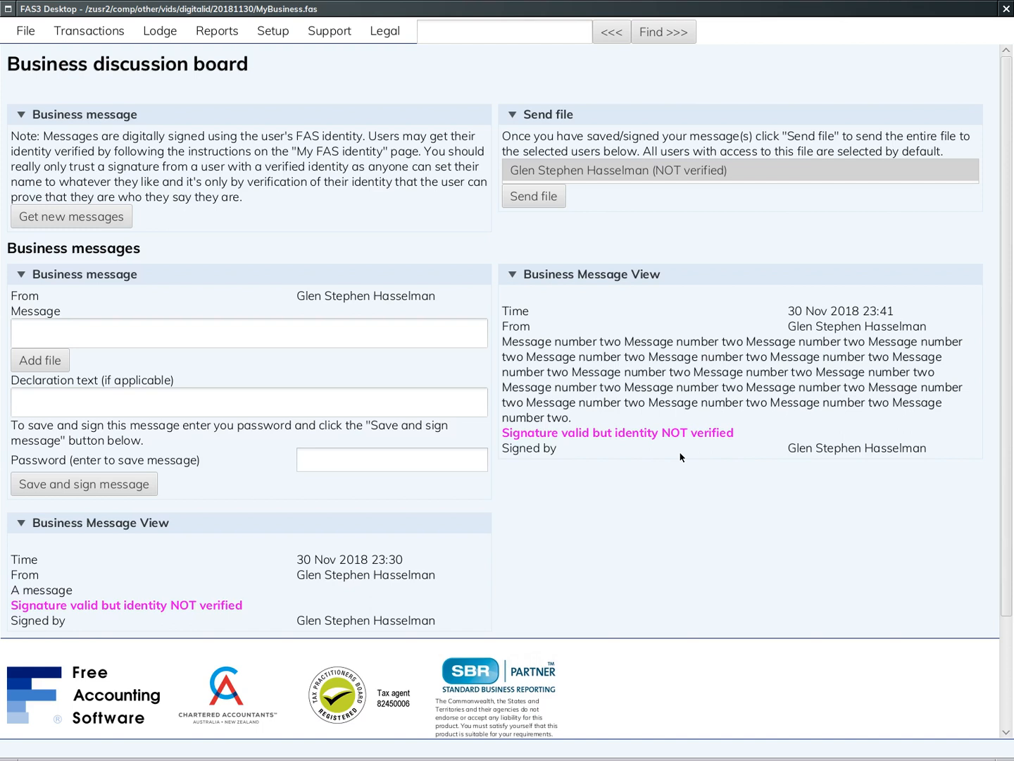
pyautogui.moveTo(621, 448)
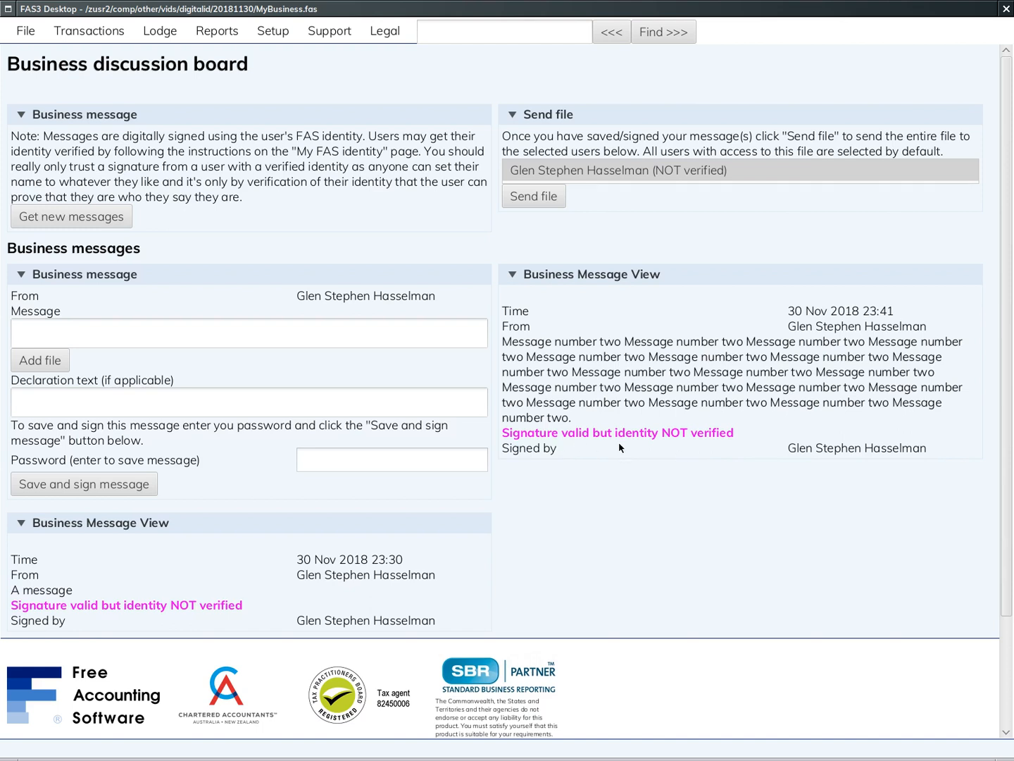
pyautogui.moveTo(629, 467)
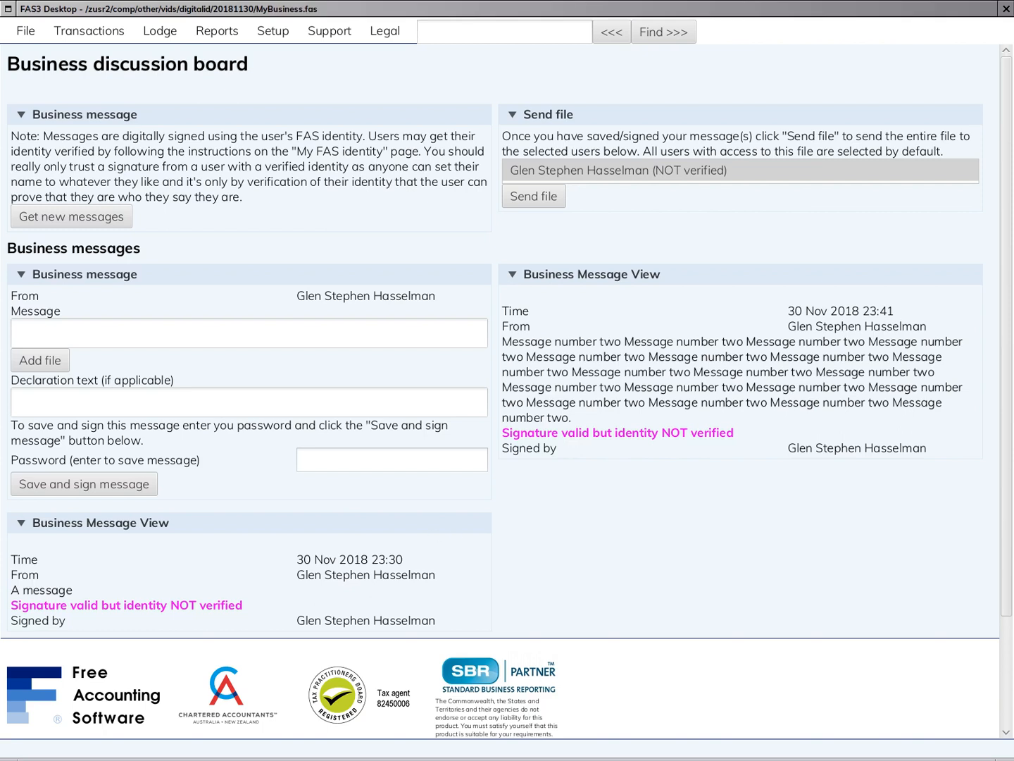
pyautogui.moveTo(211, 566)
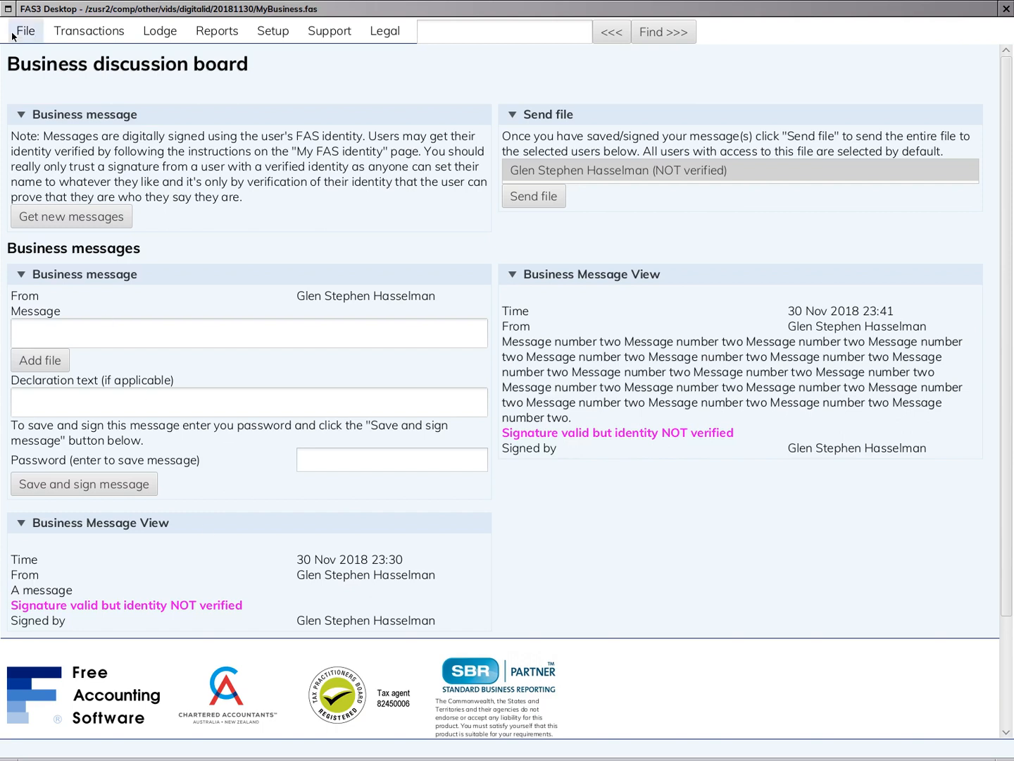
# Step: Reach the Verify Your Identity page from File > My FAS identity
pyautogui.click(26, 31)
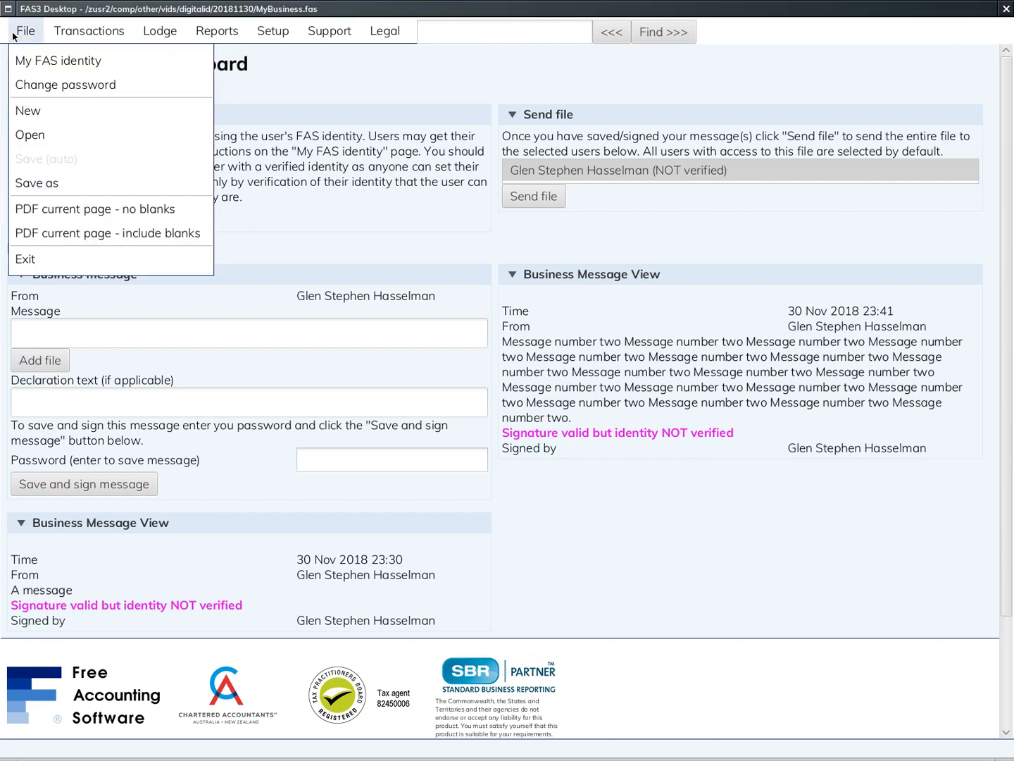
pyautogui.moveTo(31, 44)
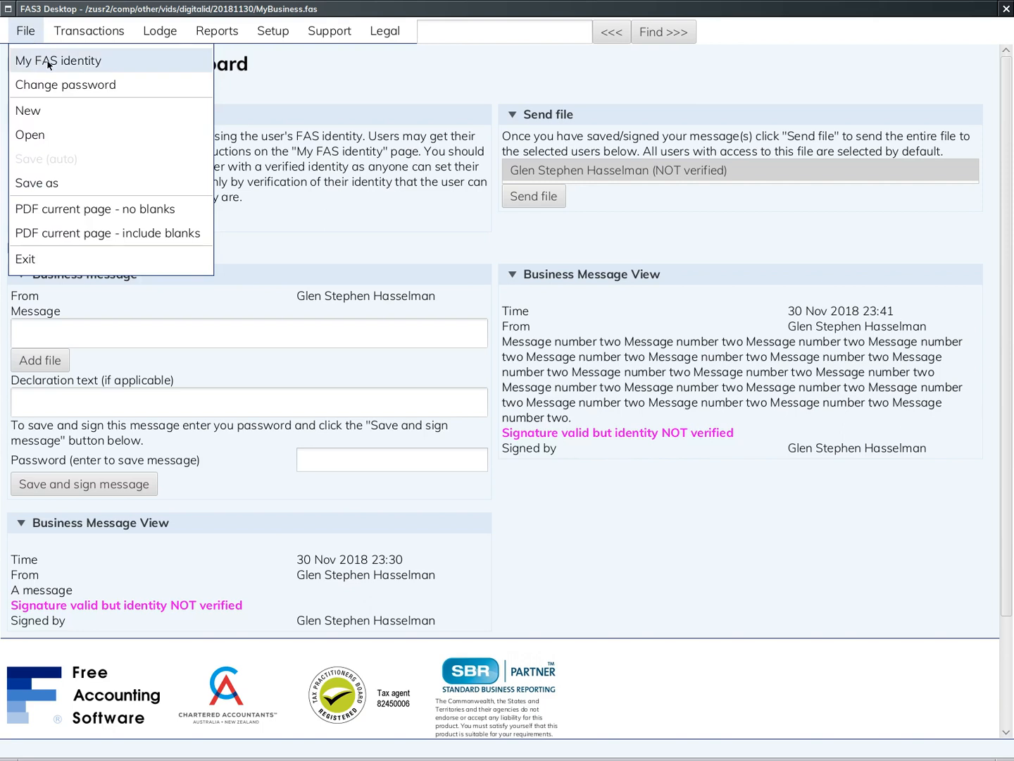
pyautogui.click(59, 60)
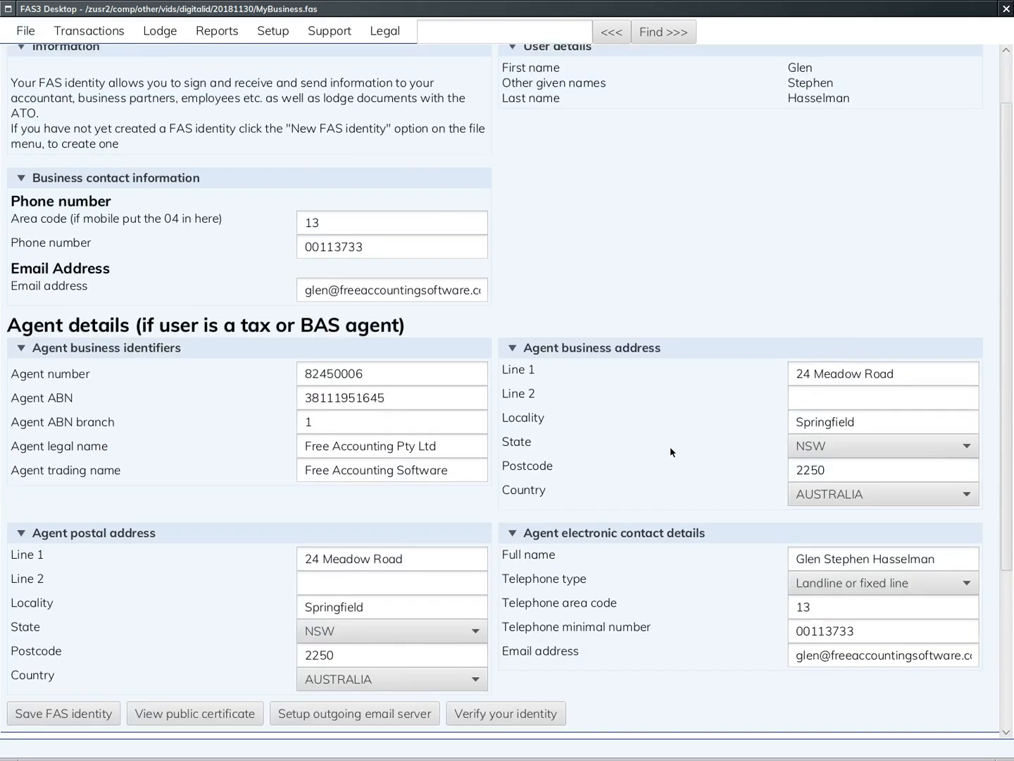
pyautogui.scroll(-3)
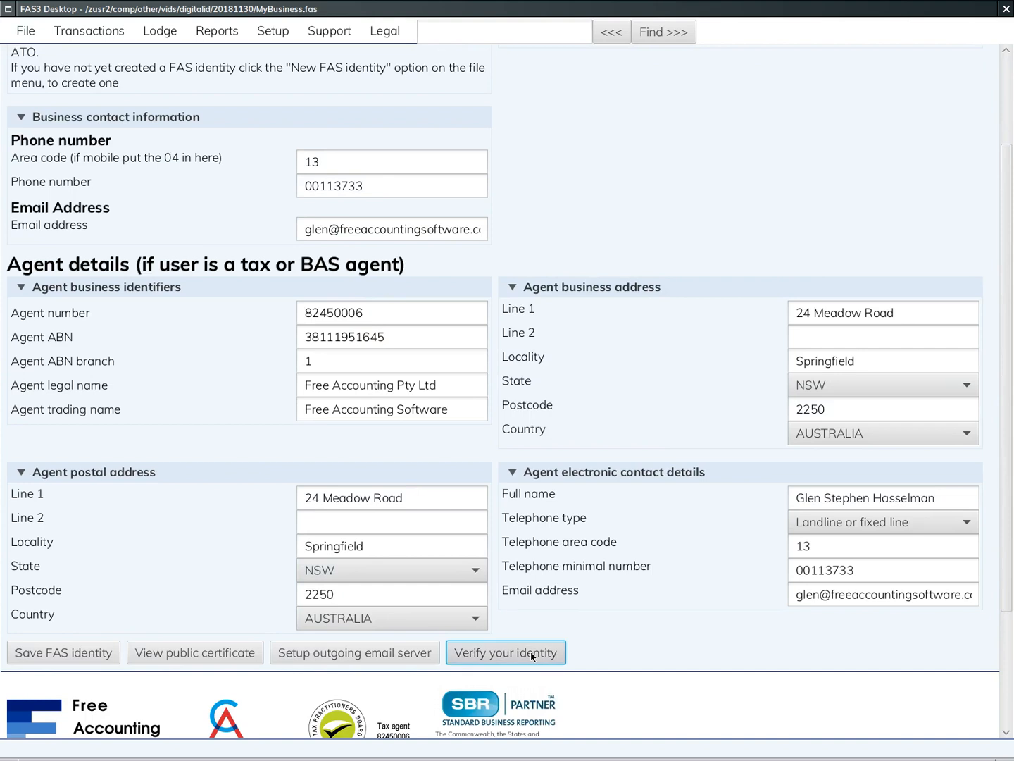
pyautogui.click(504, 653)
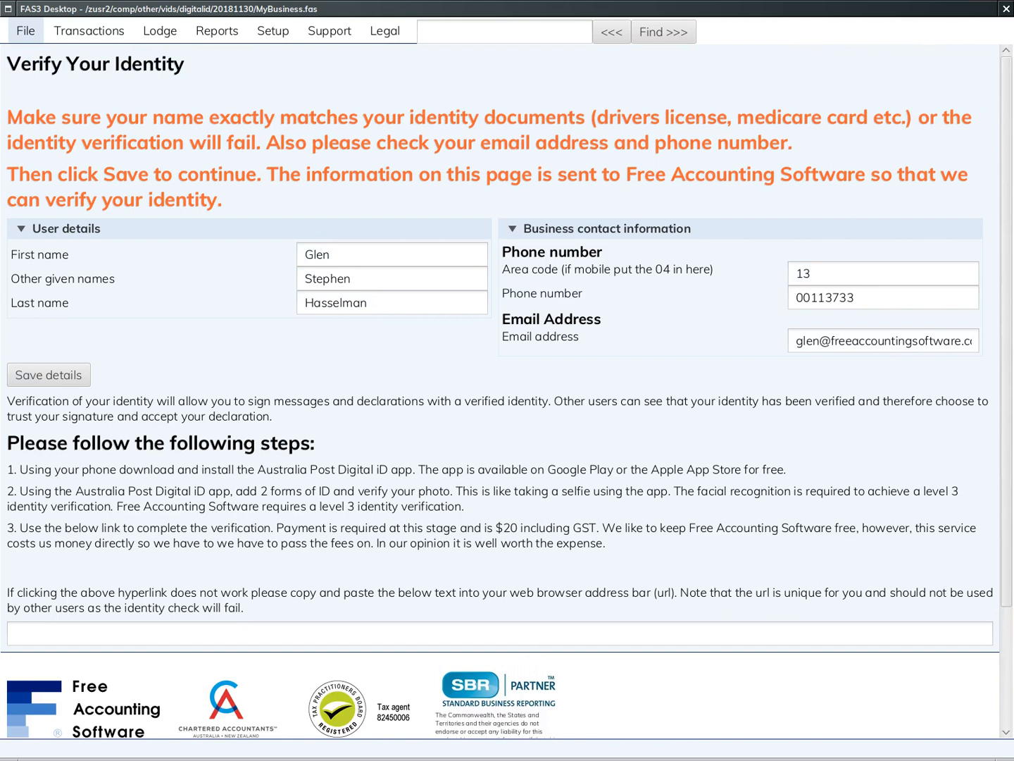
pyautogui.click(158, 629)
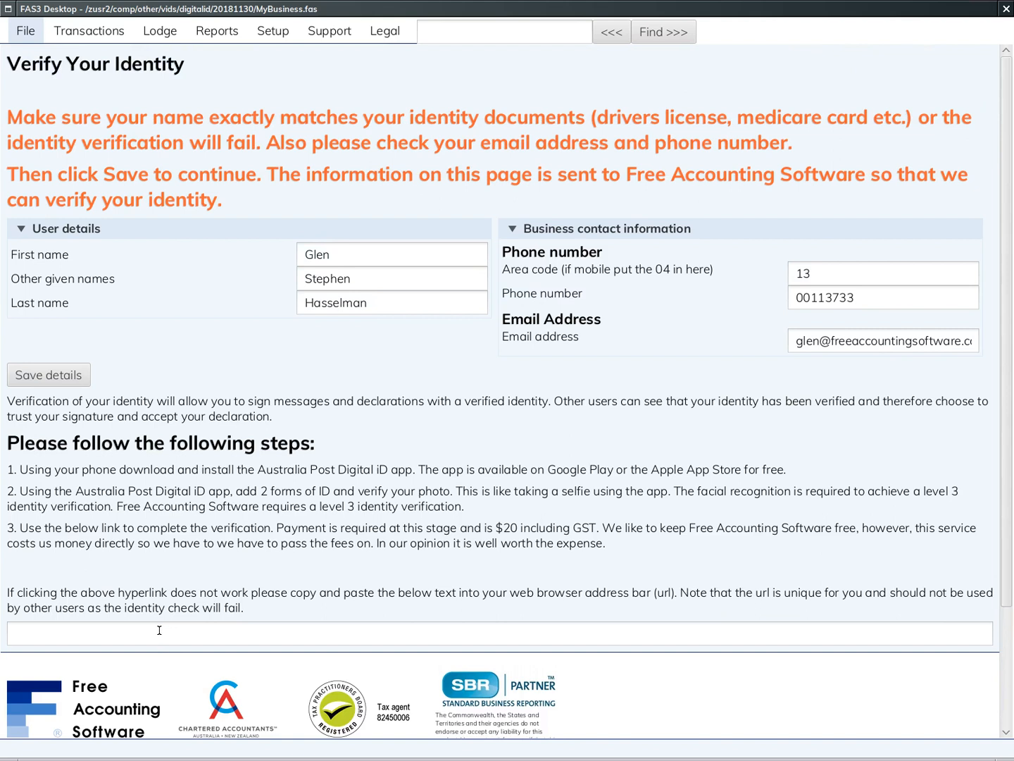
pyautogui.moveTo(28, 502)
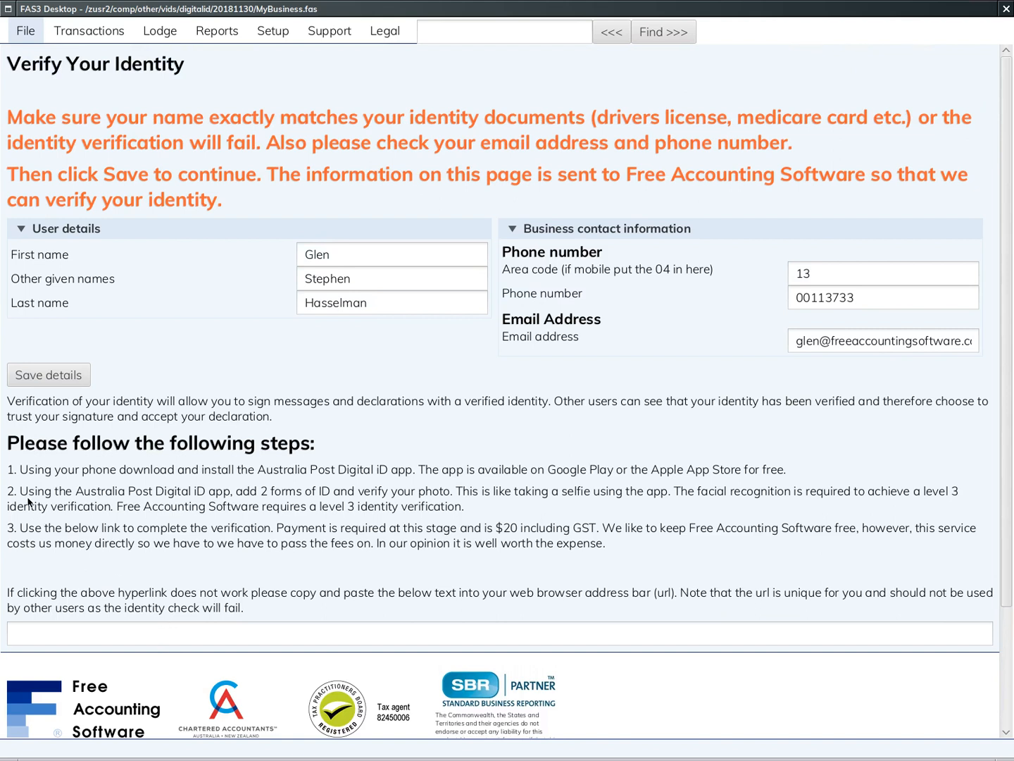
pyautogui.moveTo(202, 476)
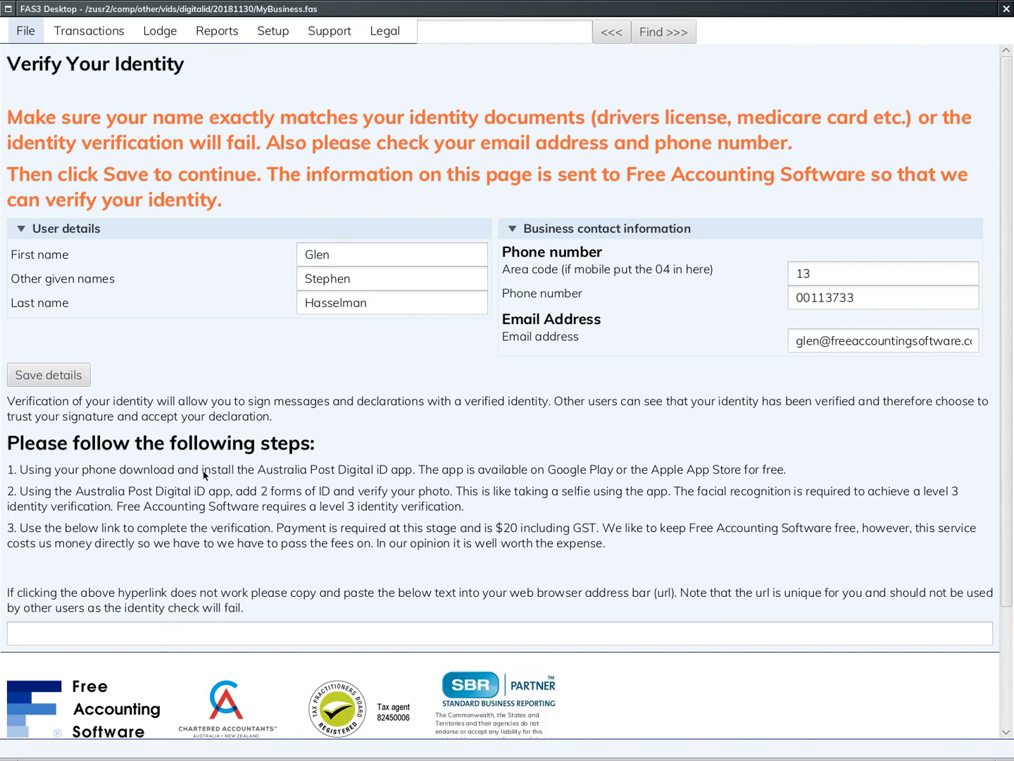
pyautogui.moveTo(380, 479)
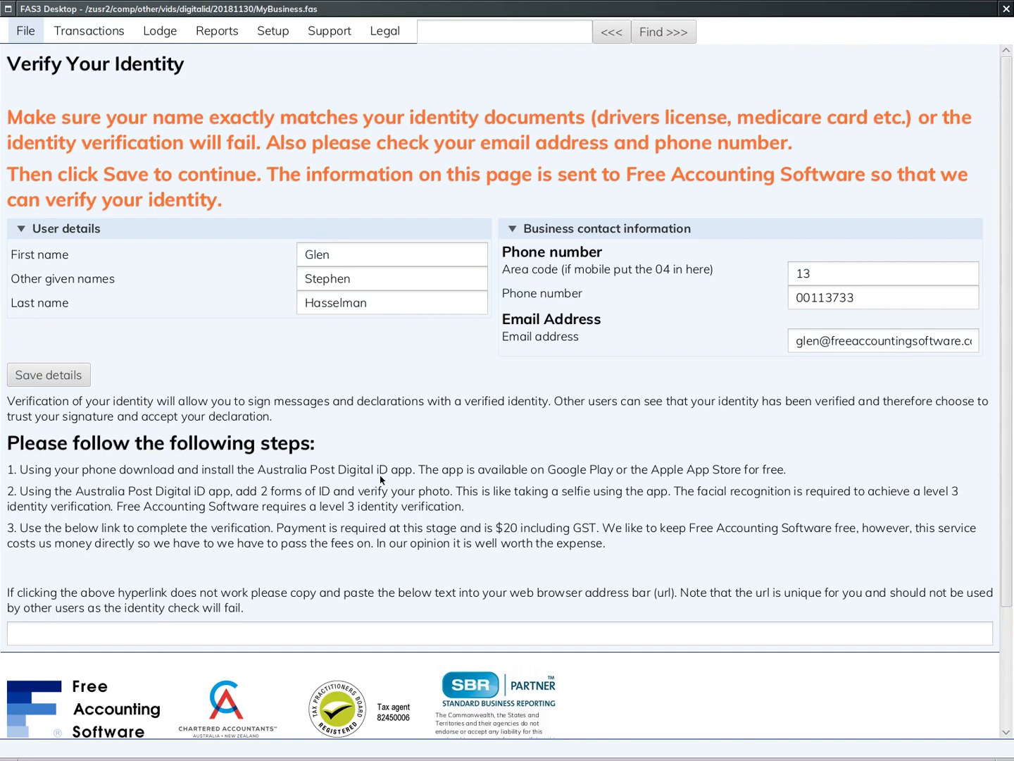
pyautogui.moveTo(403, 484)
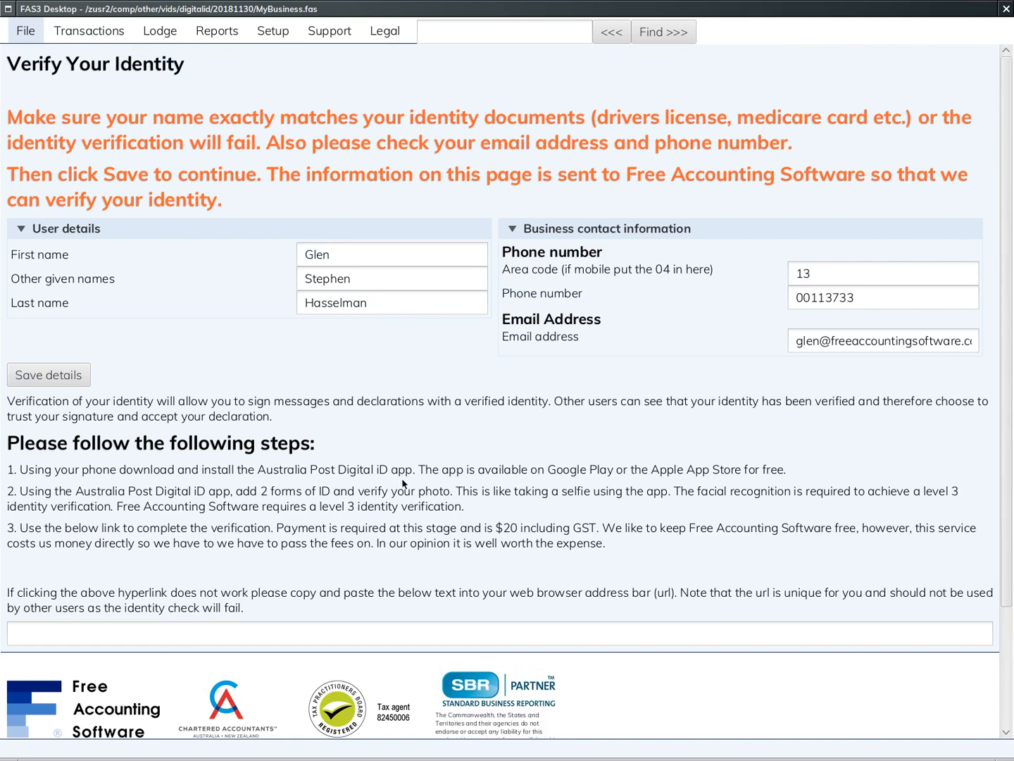
pyautogui.moveTo(416, 482)
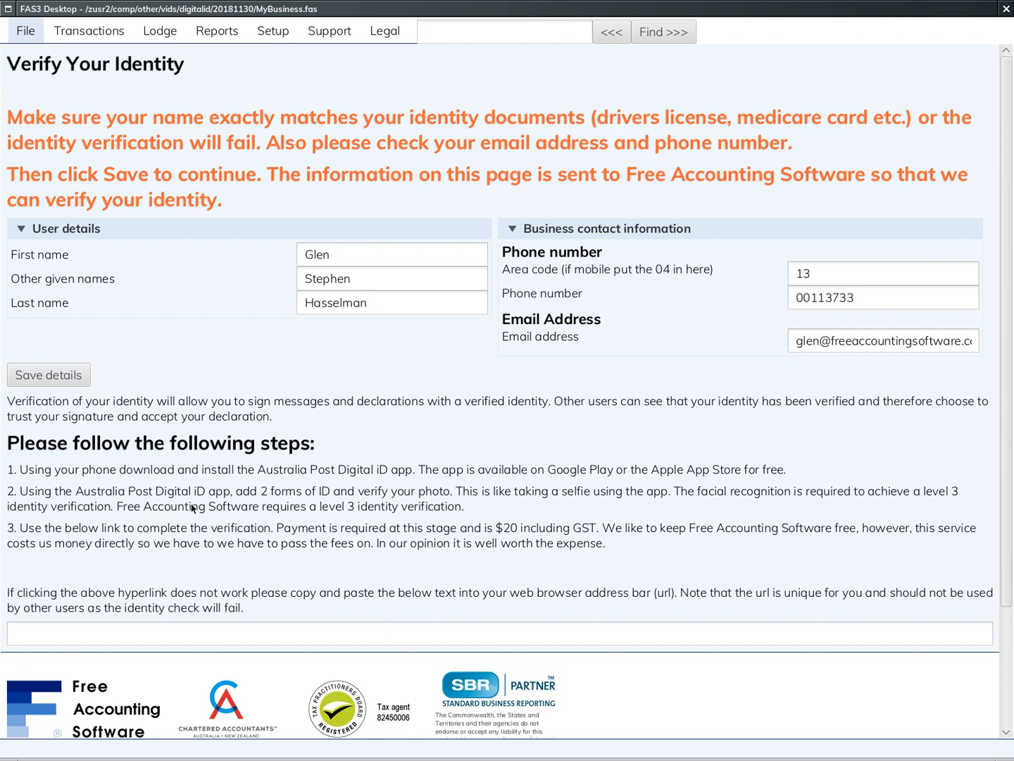
pyautogui.moveTo(184, 503)
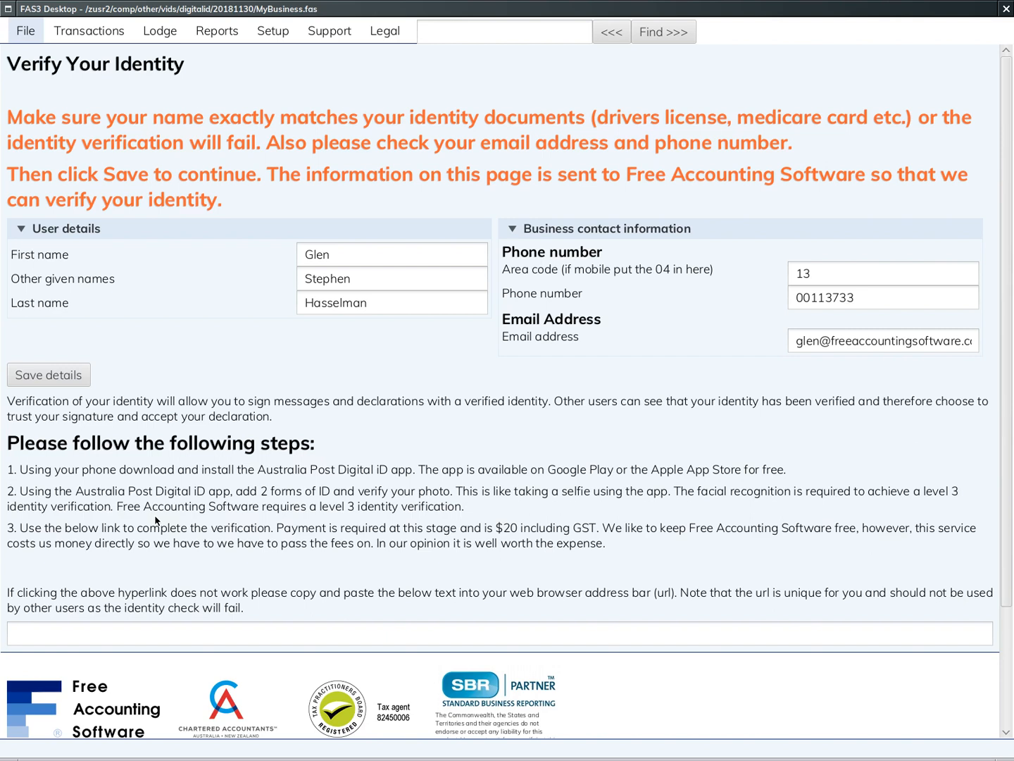
pyautogui.moveTo(145, 513)
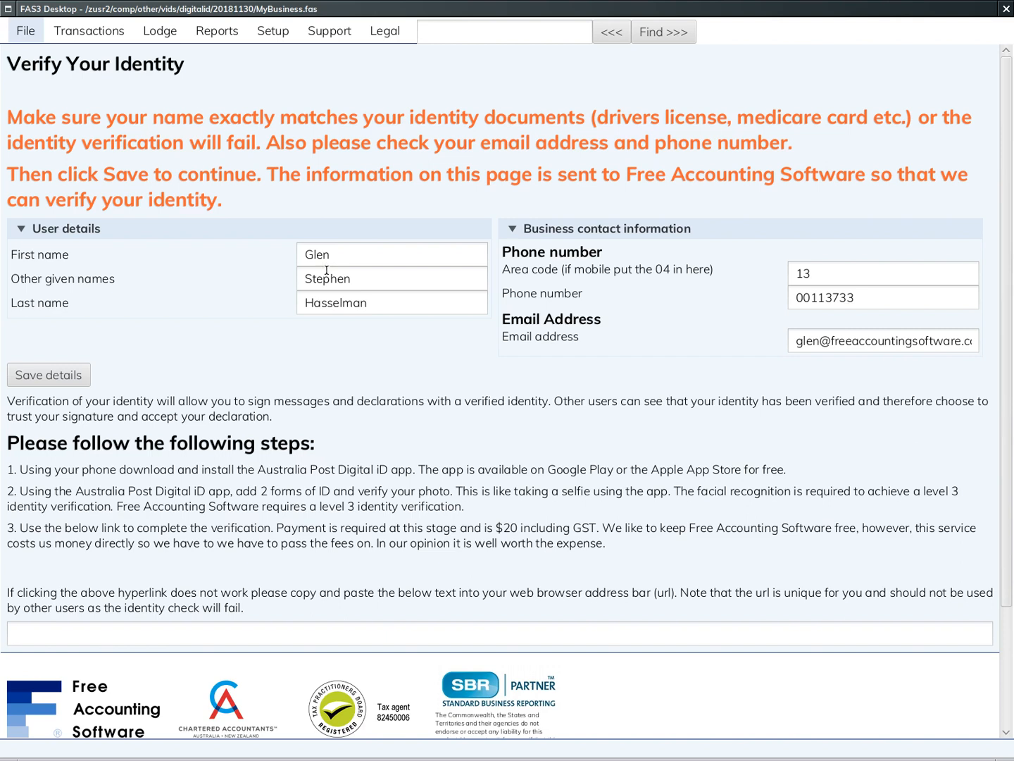
# Step: Save the identity details and select the generated personal identity check URL
pyautogui.click(391, 254)
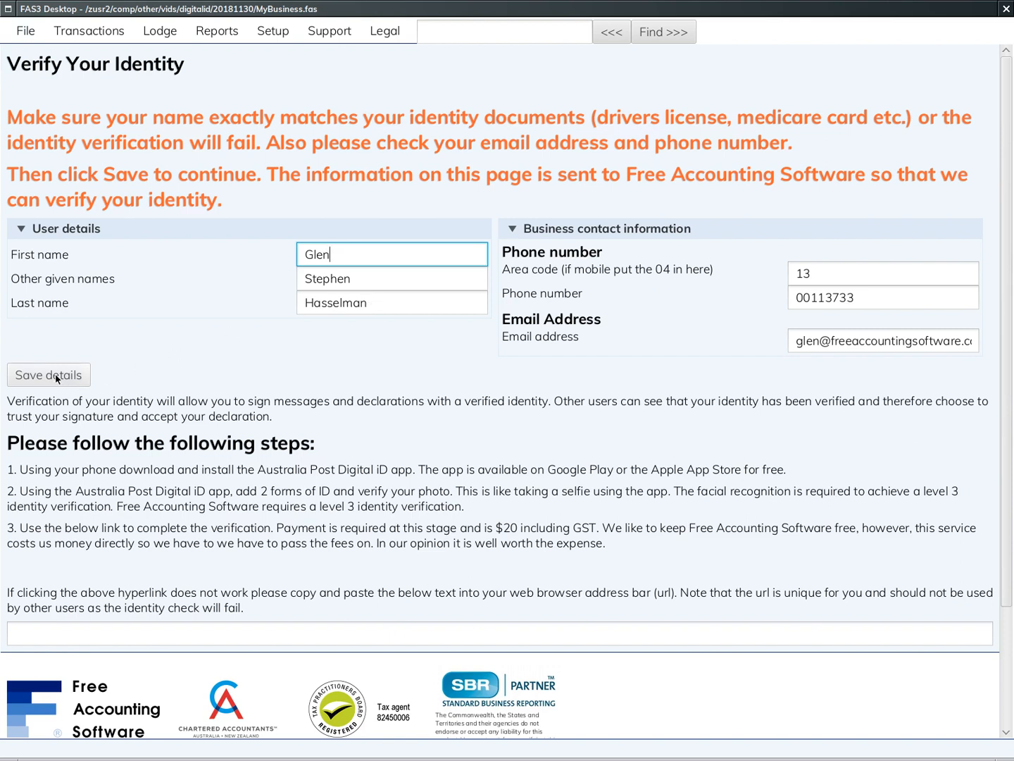
pyautogui.click(47, 375)
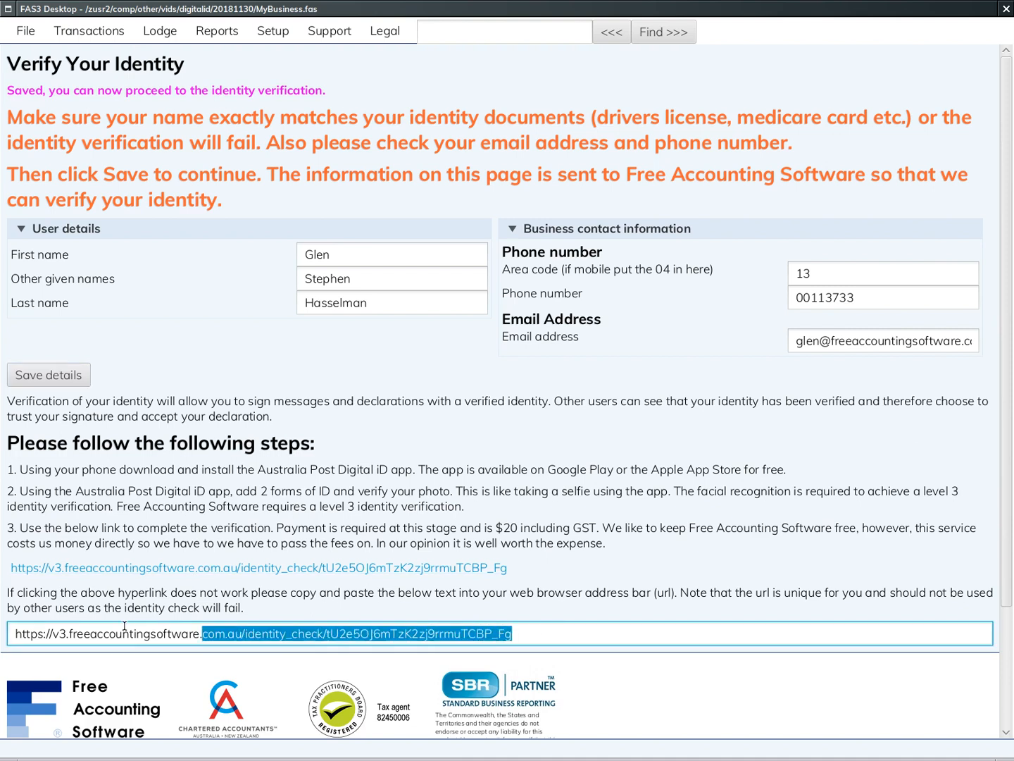
pyautogui.tripleClick(261, 633)
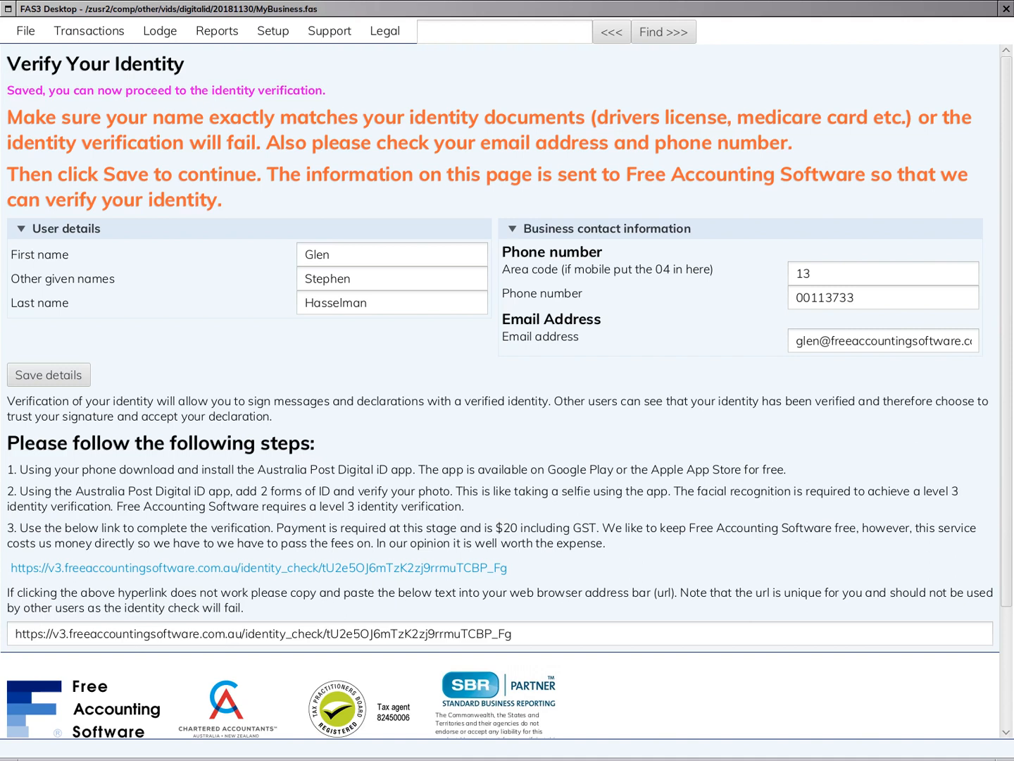
# Step: Visit the identity_check page and its $20 payment page, then return
pyautogui.click(257, 567)
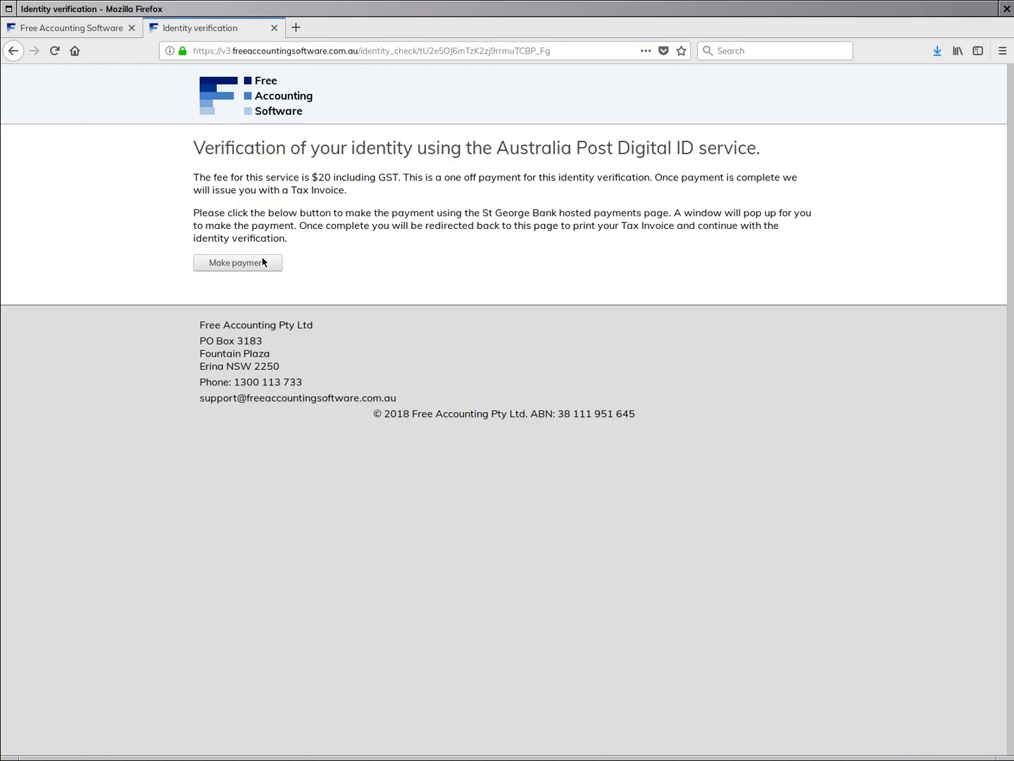
pyautogui.click(236, 262)
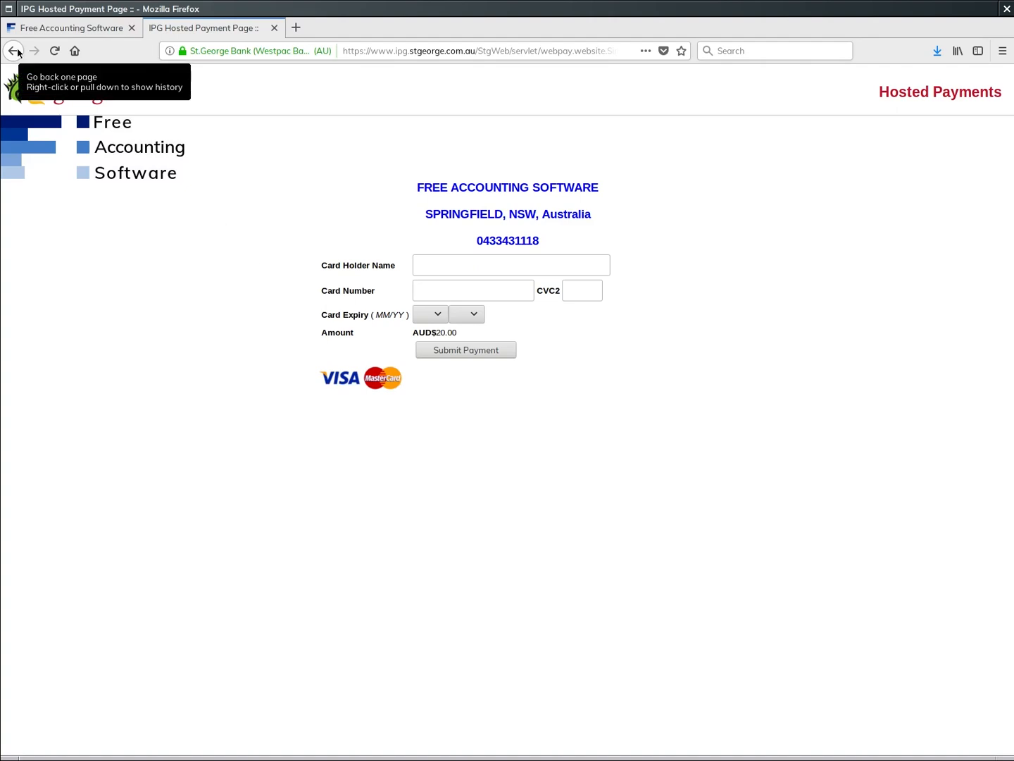
pyautogui.click(14, 51)
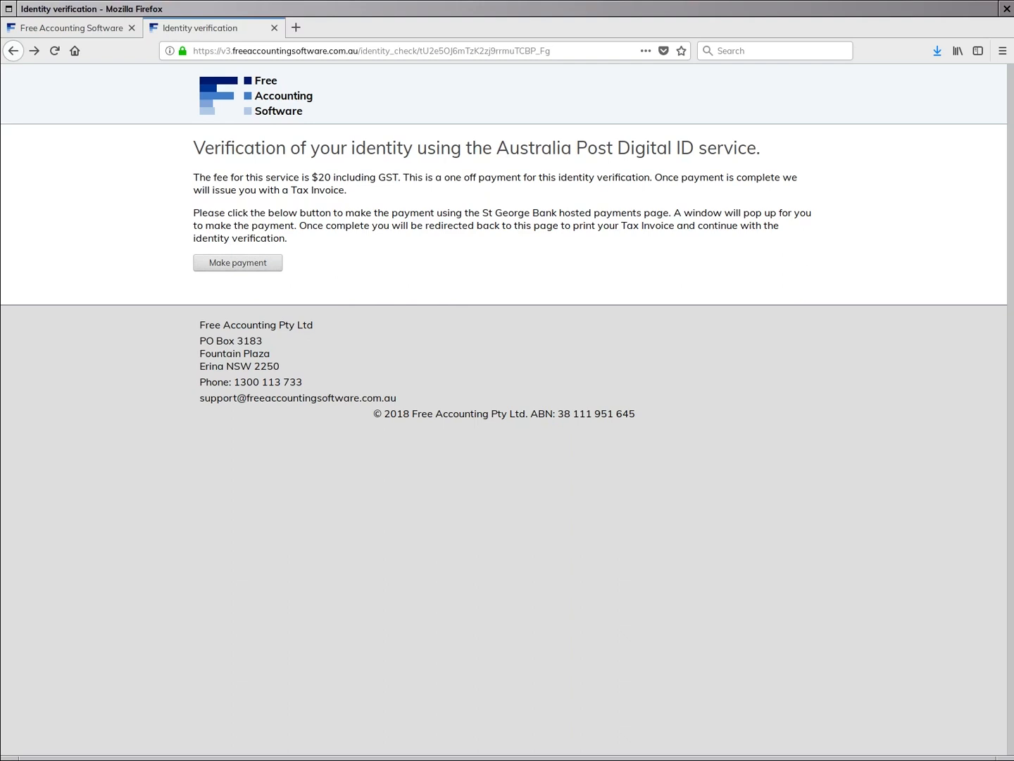
# Step: Start verification from the tax invoice page, bringing up the Australia Post Digital iD window
pyautogui.click(237, 262)
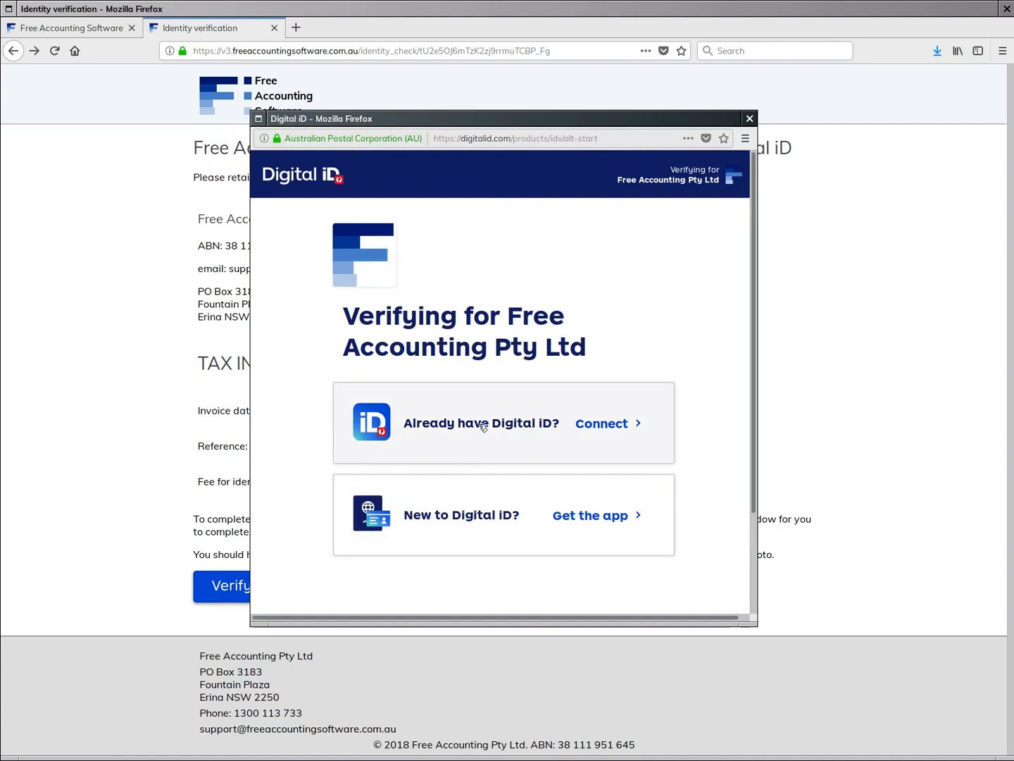
pyautogui.moveTo(403, 442)
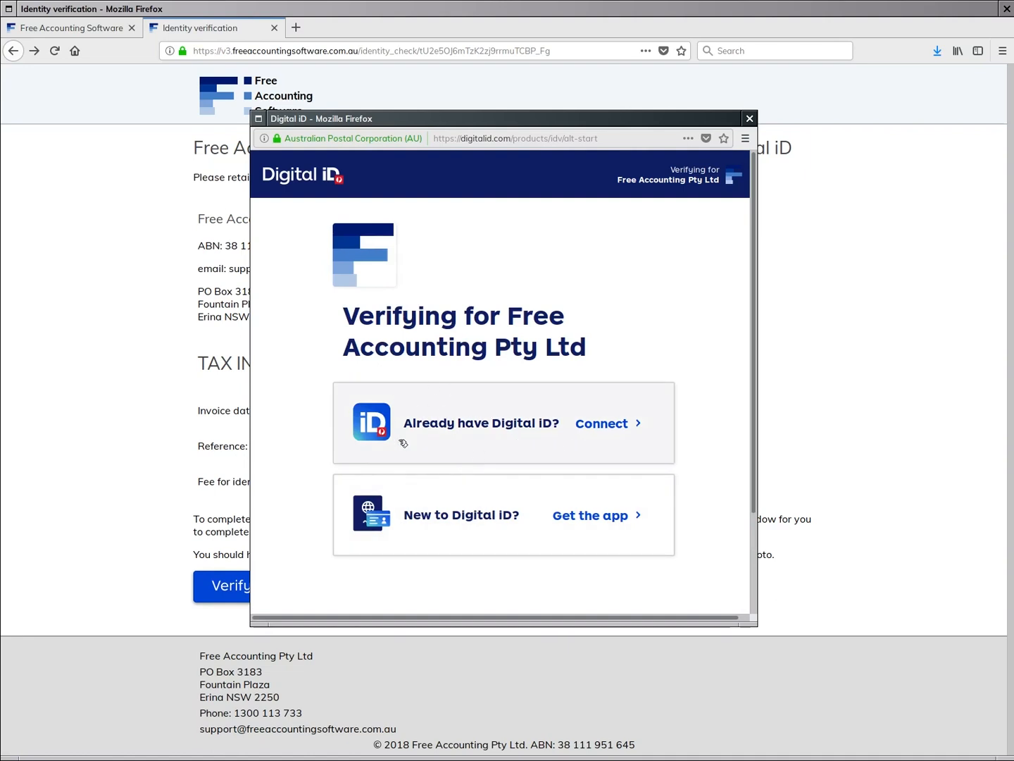
pyautogui.moveTo(533, 454)
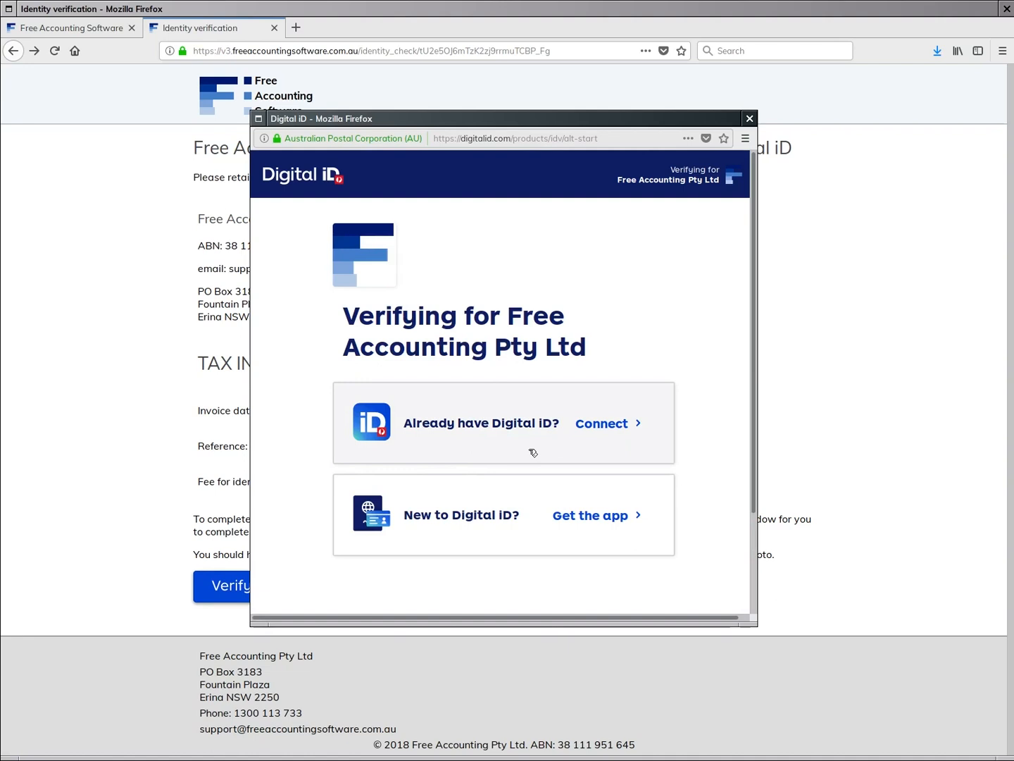
pyautogui.moveTo(579, 435)
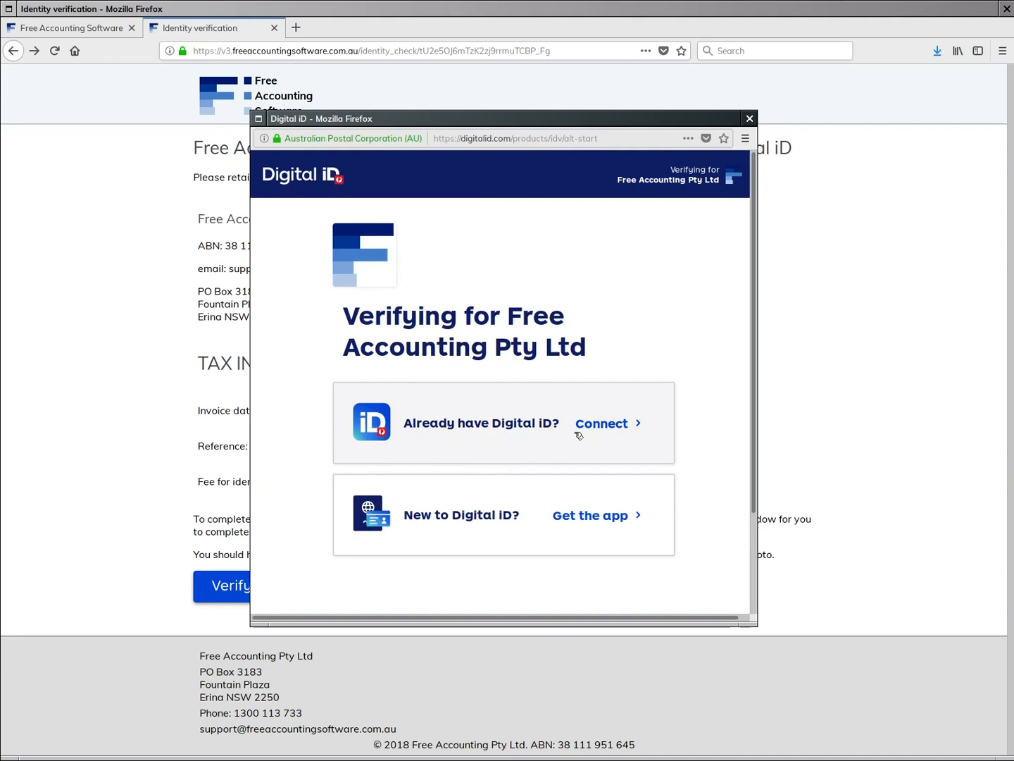
pyautogui.click(600, 422)
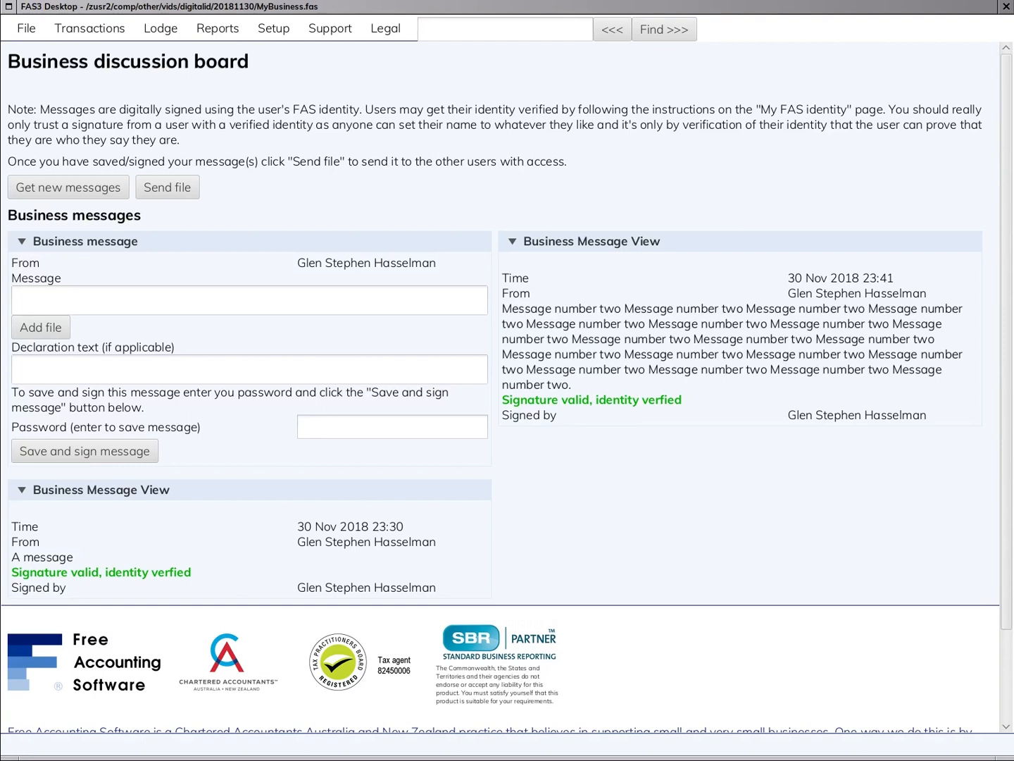
pyautogui.moveTo(550, 405)
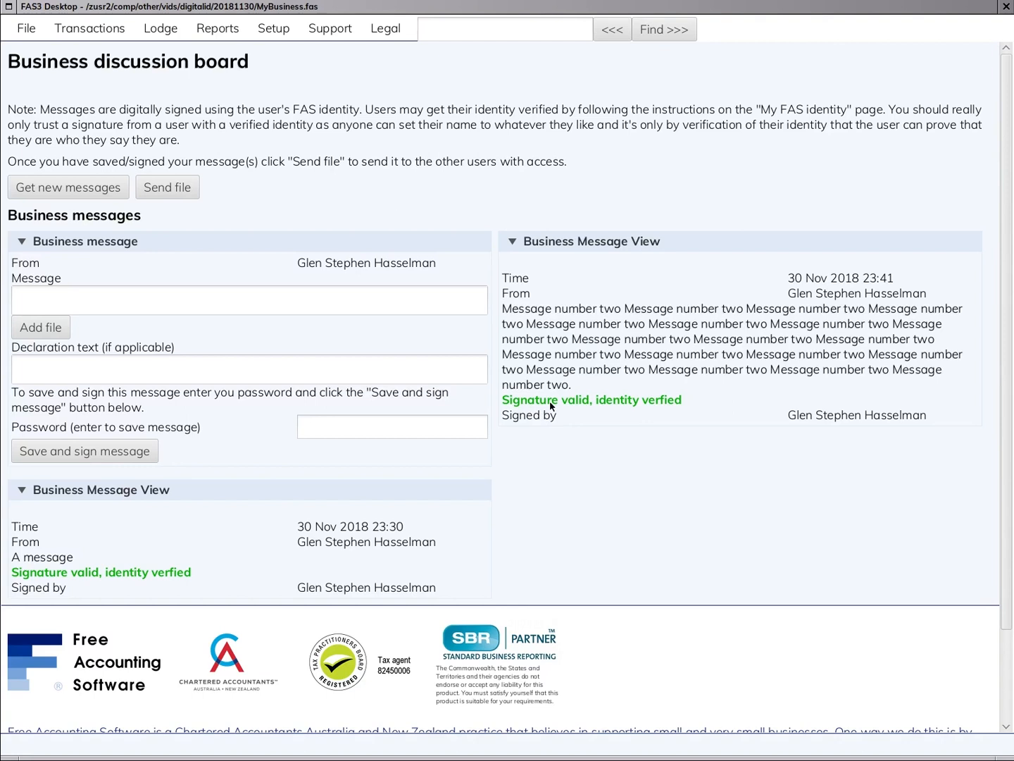